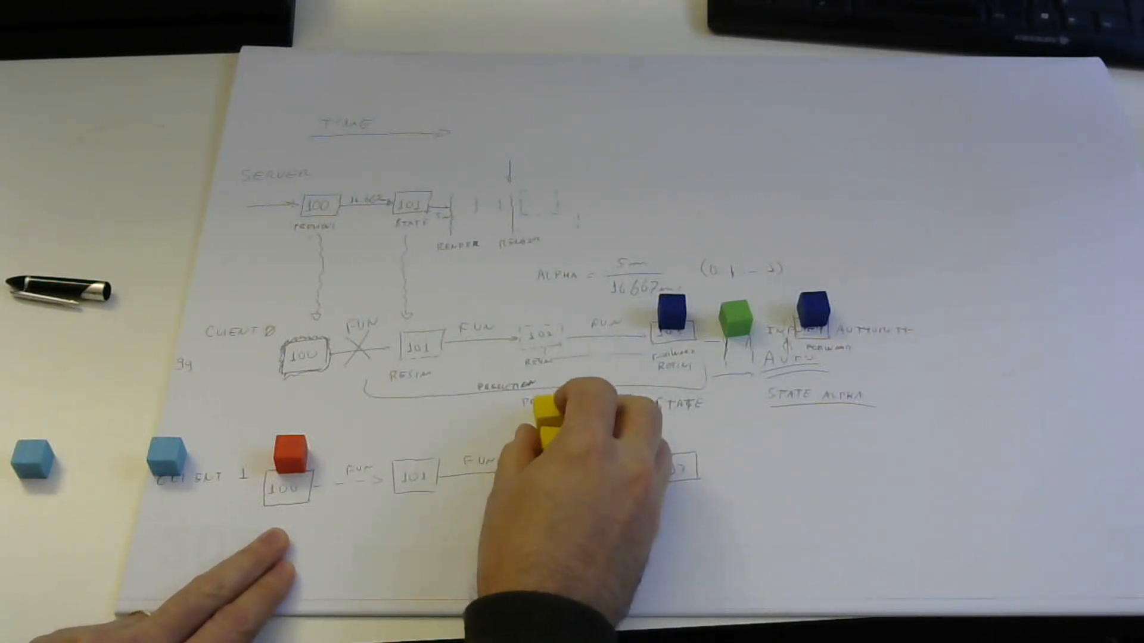
drag(577, 416, 657, 467)
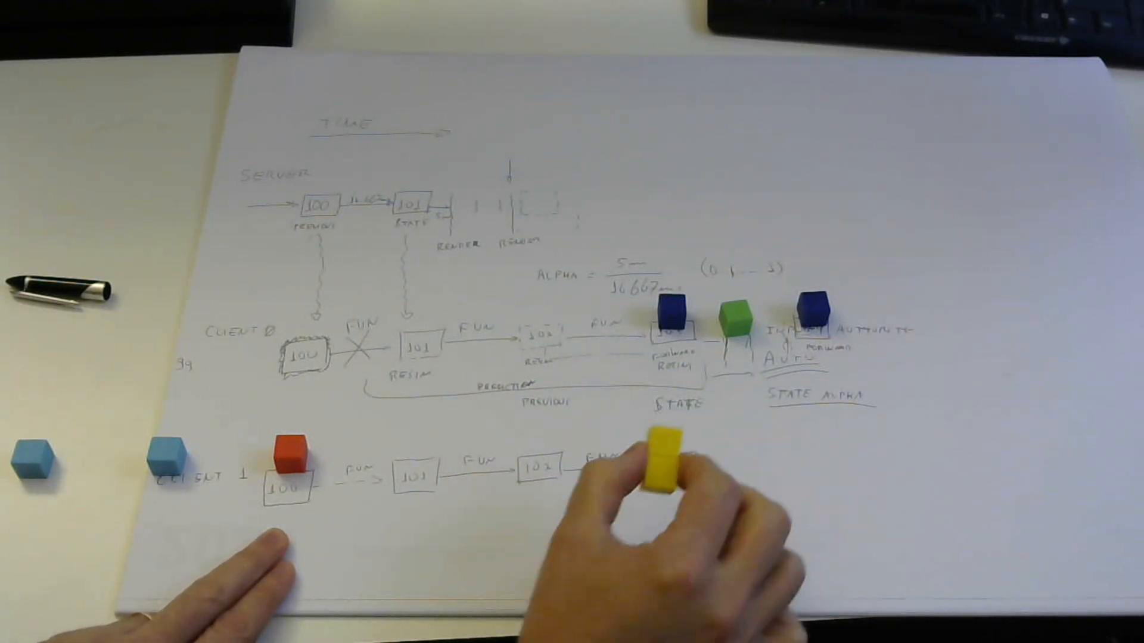